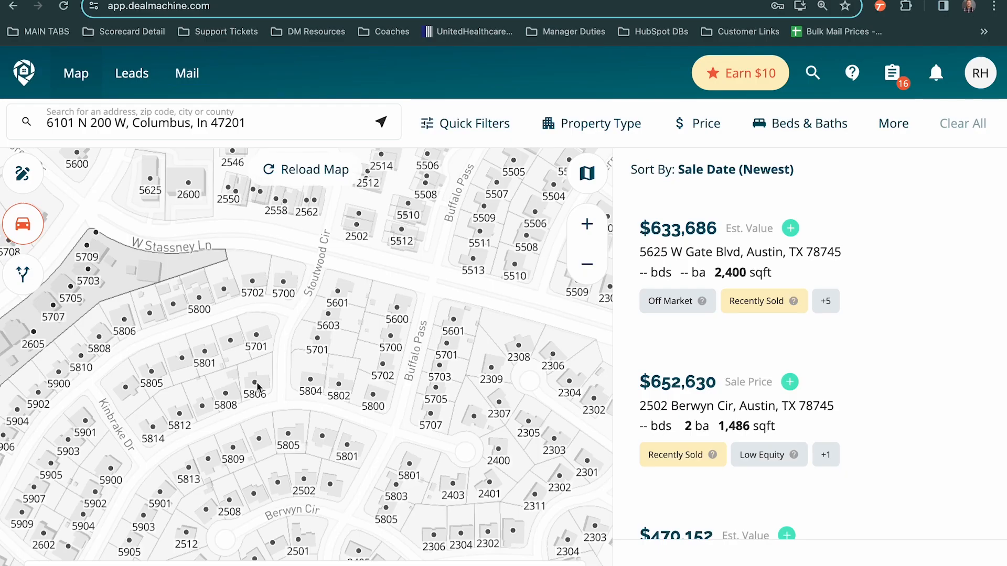
click(255, 382)
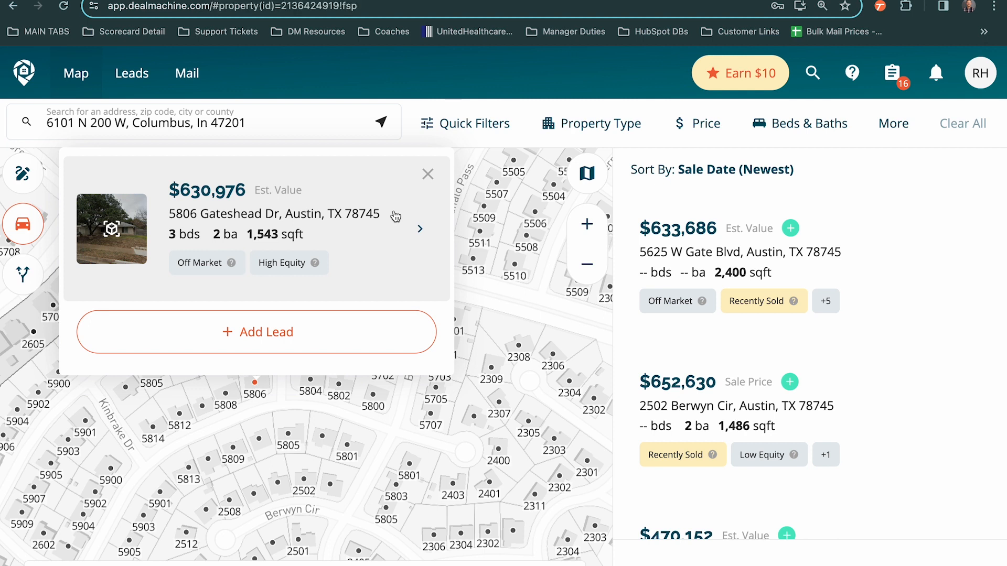
Expand the popup into the full property record with equity, mortgage and owner contacts
click(419, 229)
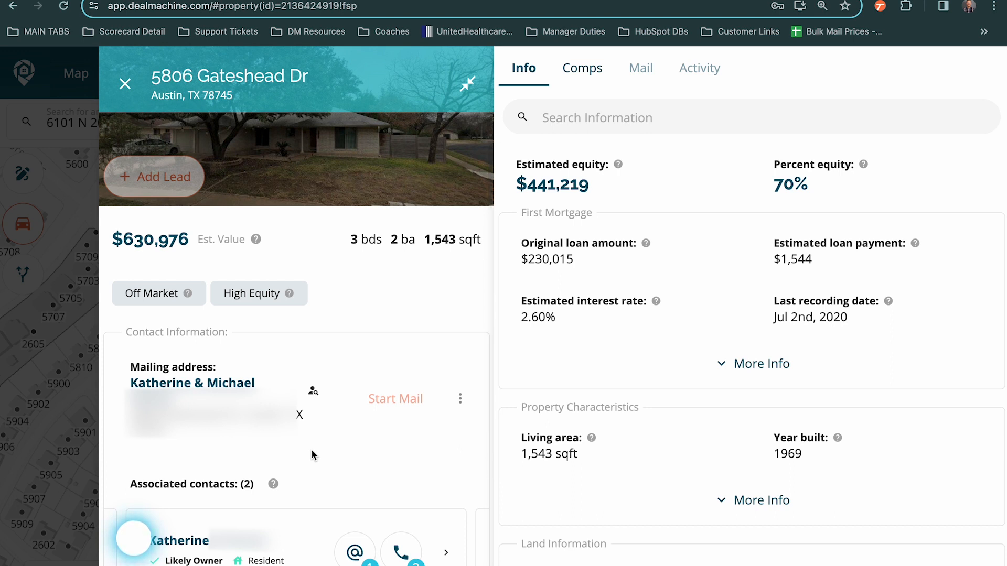
mouse_move(274, 458)
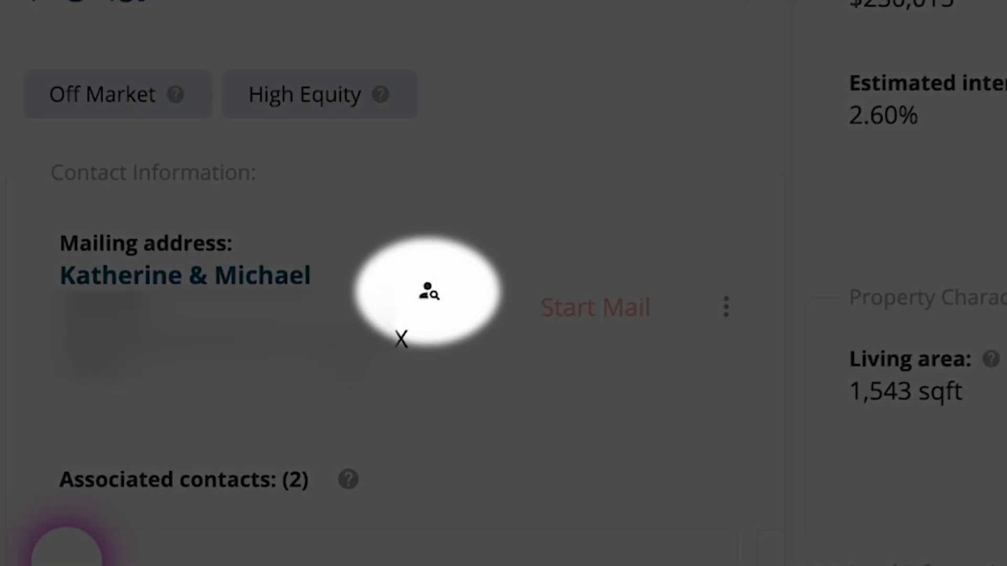
mouse_move(428, 294)
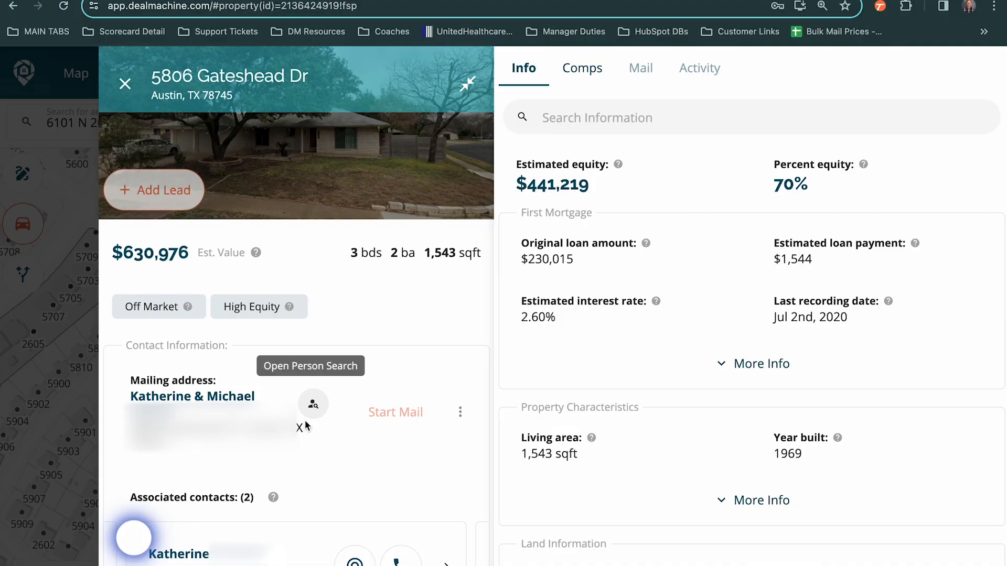
mouse_move(307, 425)
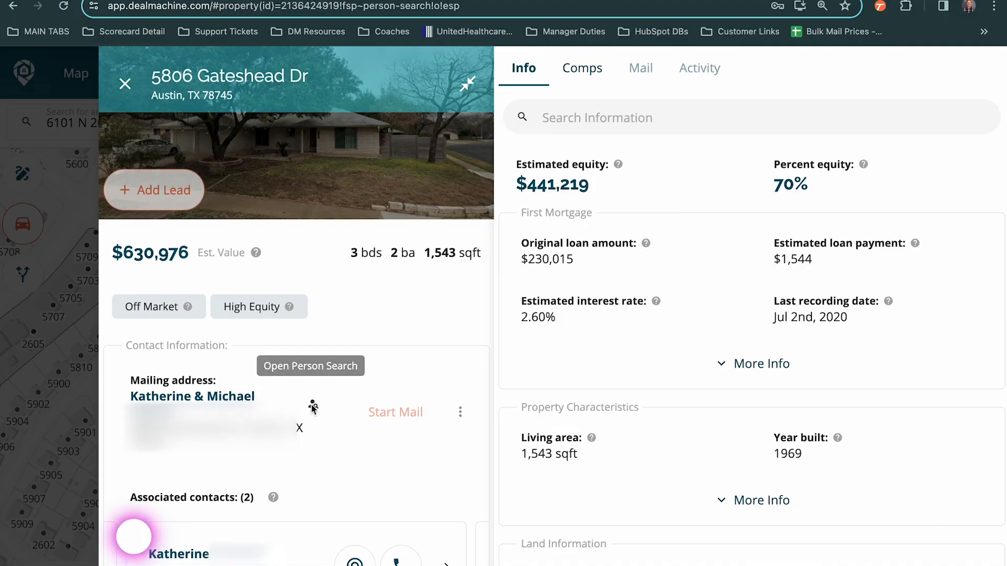
Run Person Search on the mailing-address names and browse the matching people list
click(311, 367)
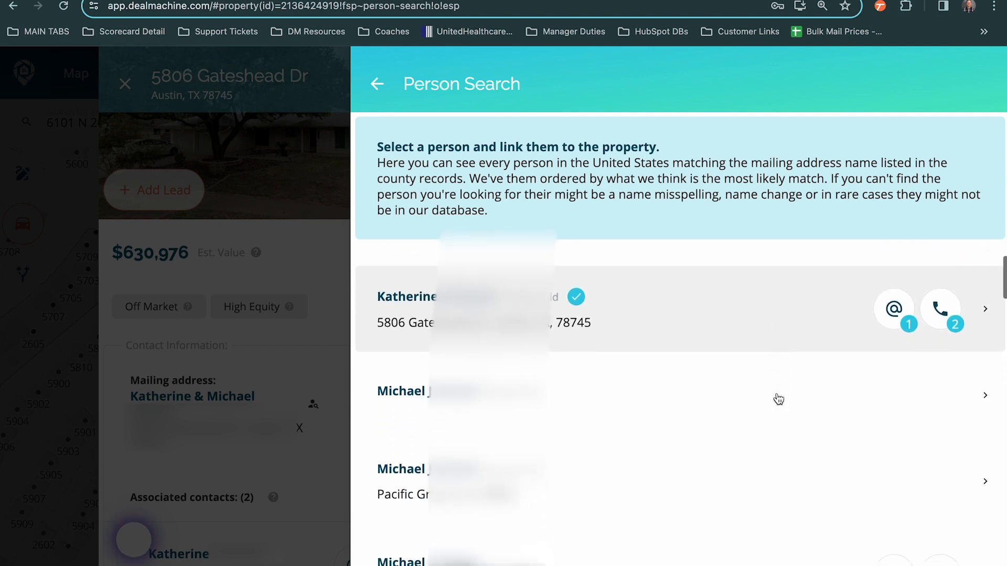
scroll(down, 3)
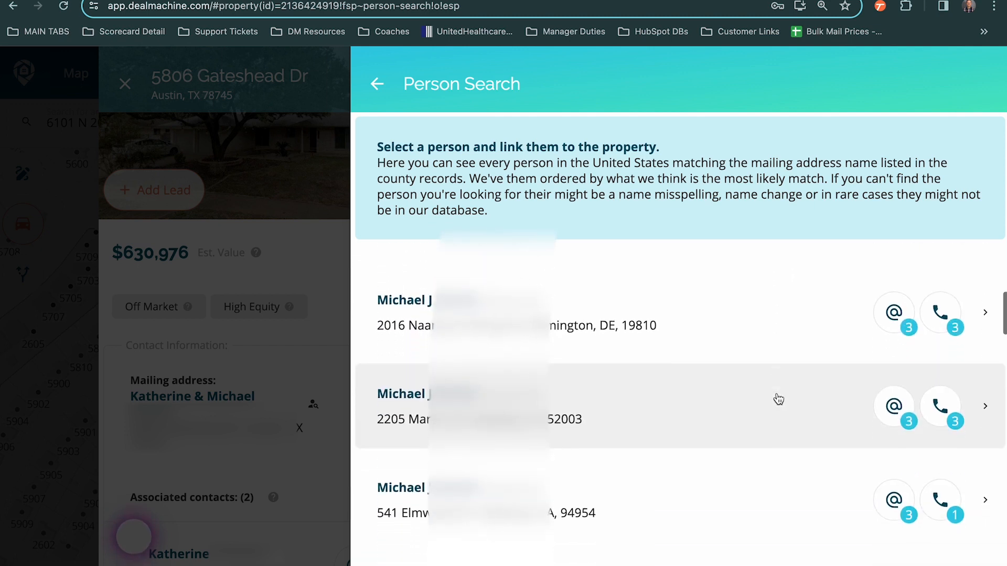
scroll(down, 3)
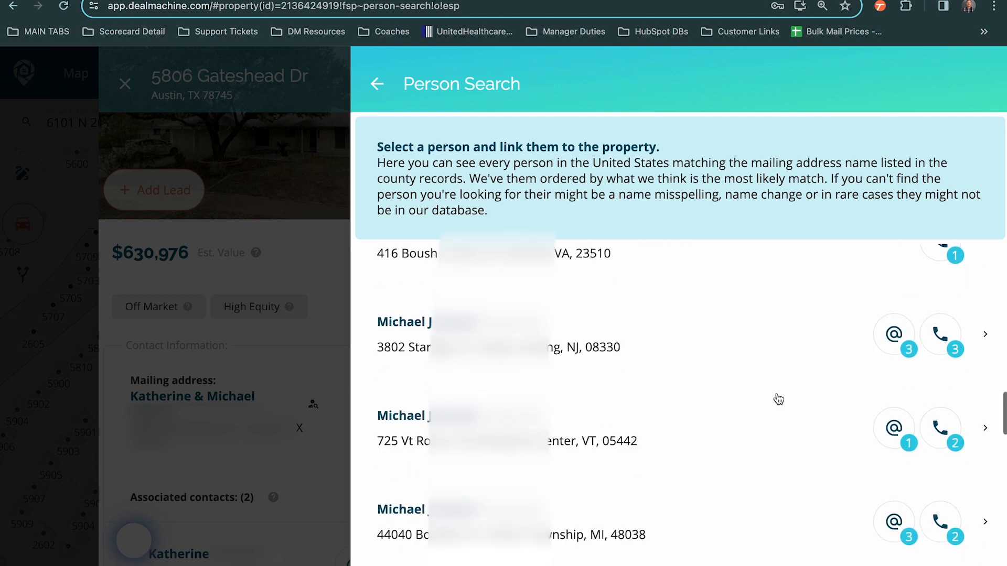
scroll(down, 3)
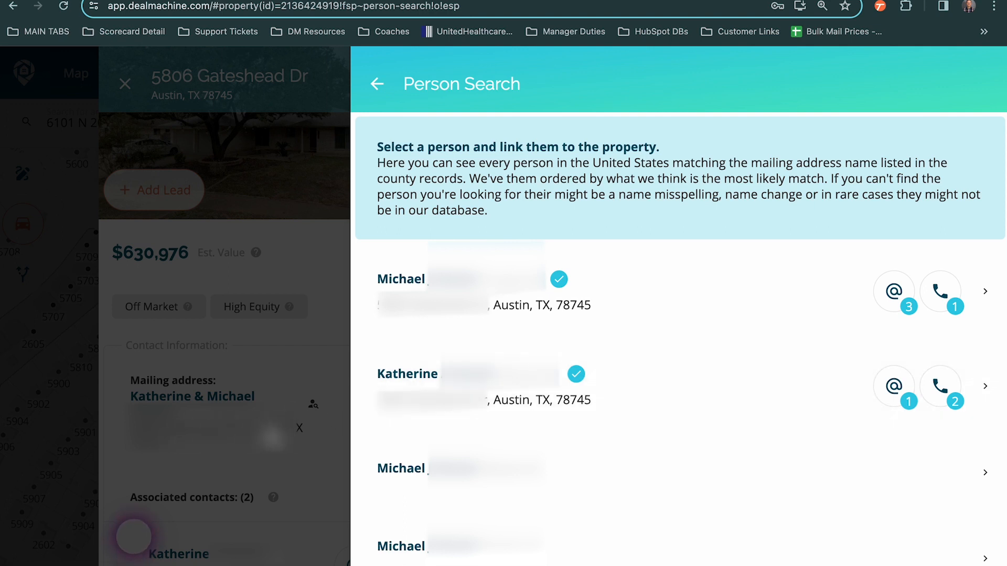
mouse_move(712, 297)
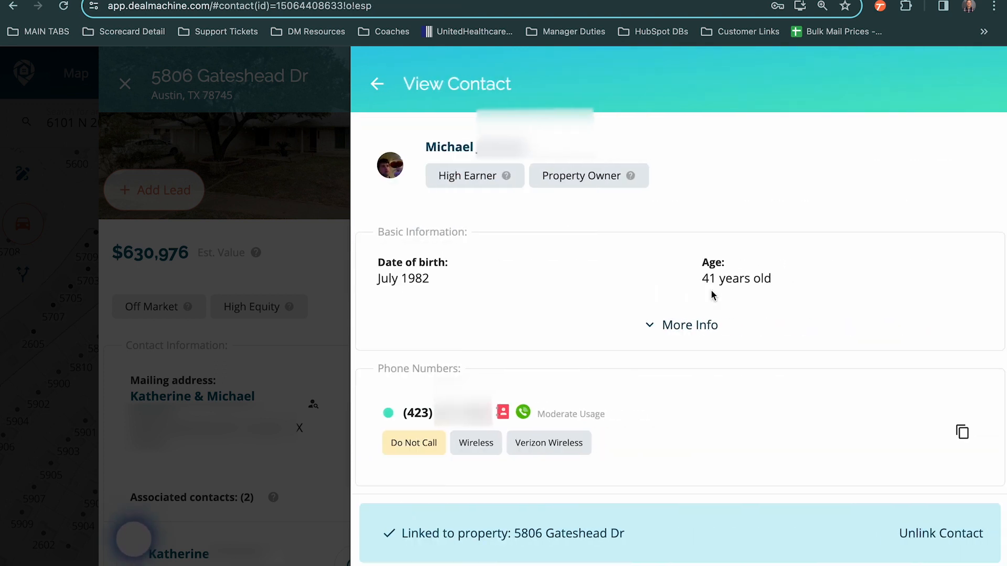
mouse_move(664, 468)
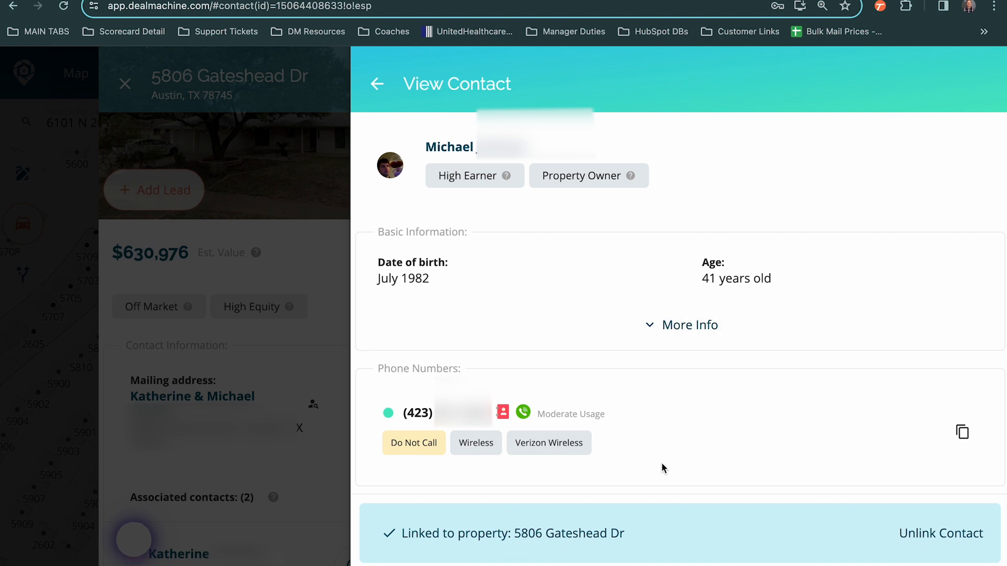
mouse_move(649, 398)
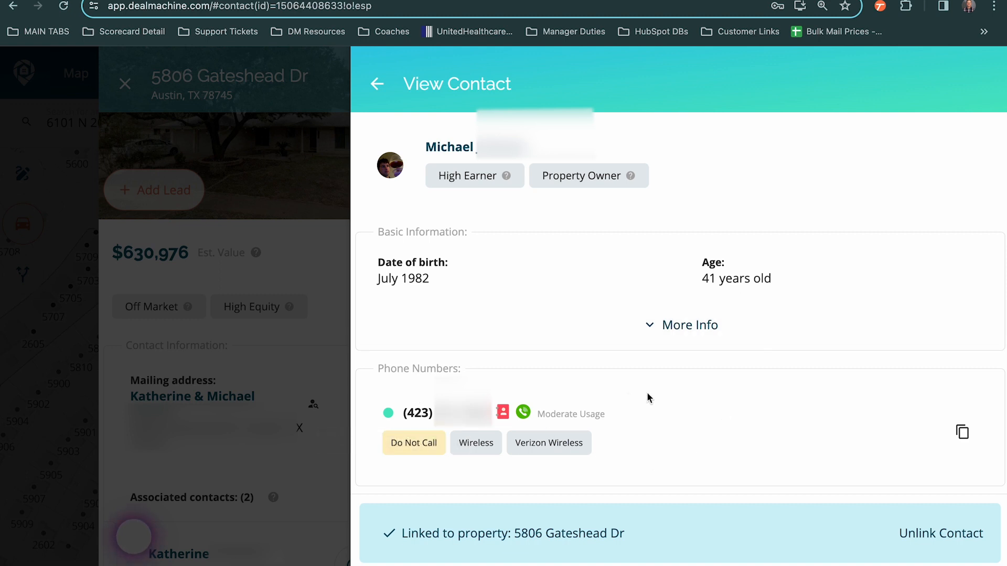
Review the linked owner's profile down to his Related contacts section
scroll(down, 3)
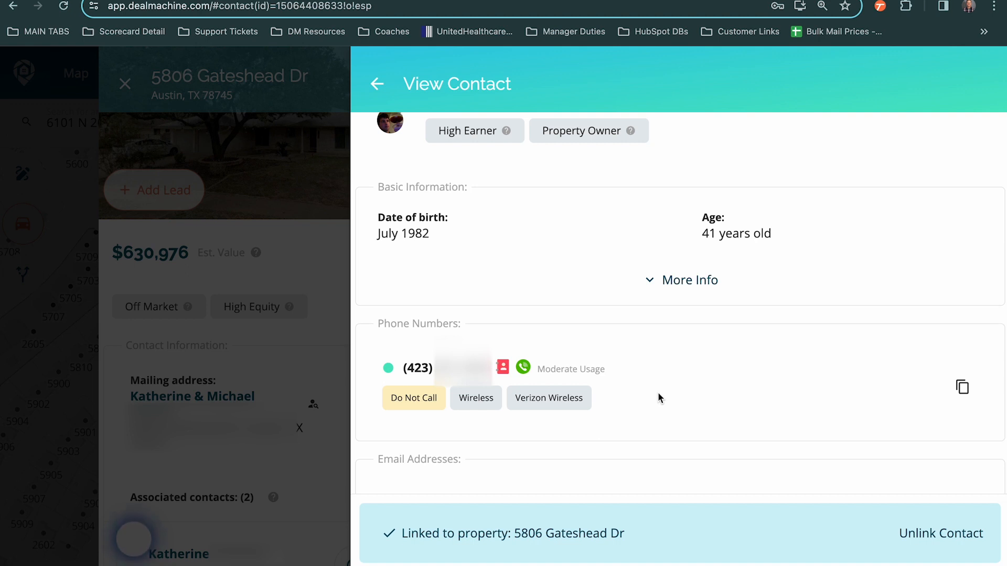
scroll(down, 3)
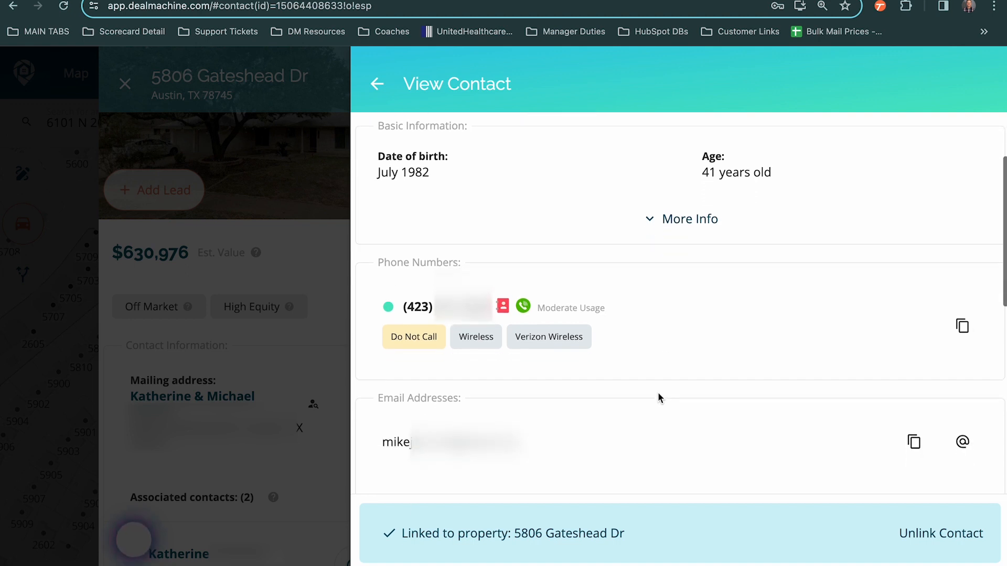
scroll(down, 3)
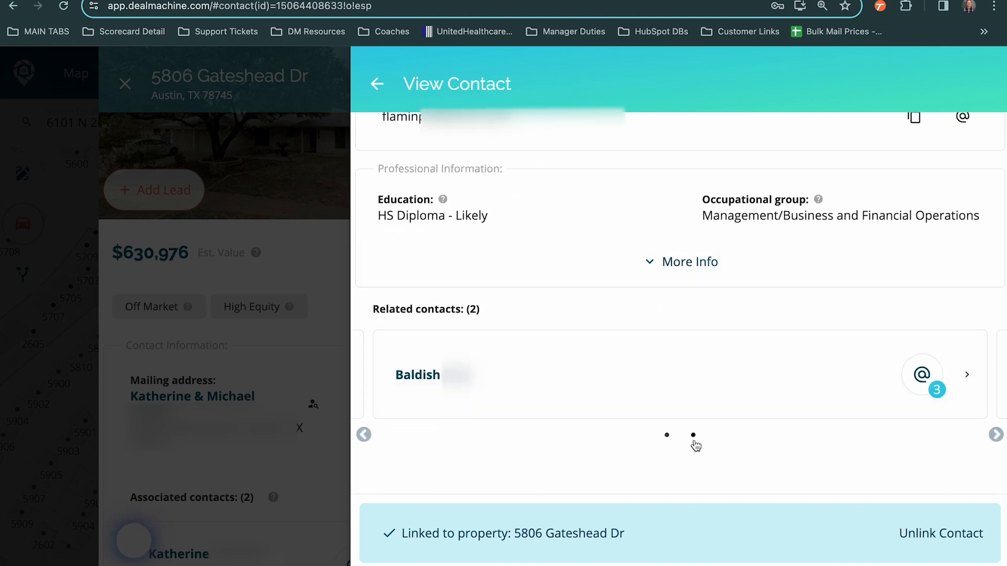
View the related co-owner's profile, checking portfolio value, equity and phone numbers
click(693, 435)
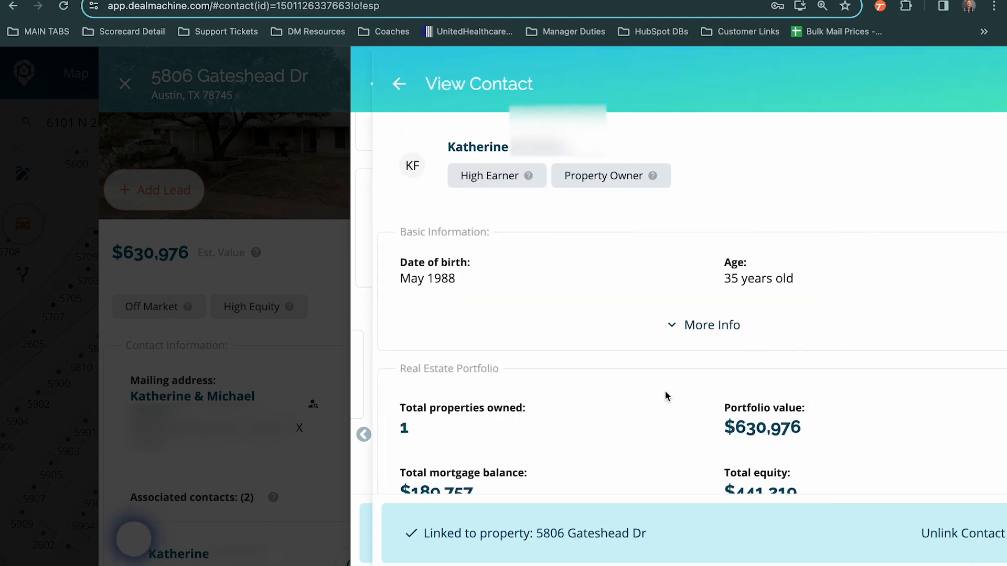
scroll(down, 3)
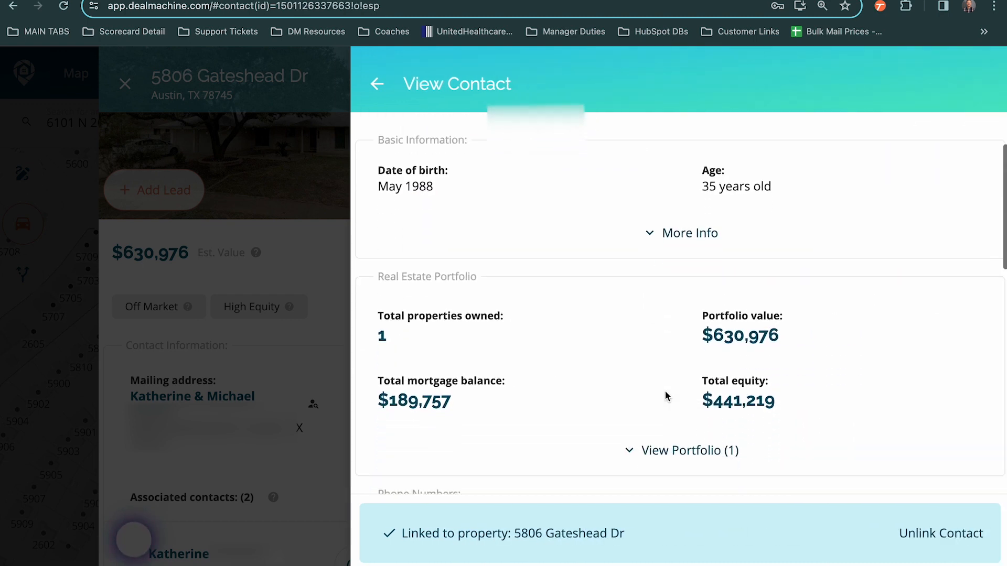
scroll(down, 3)
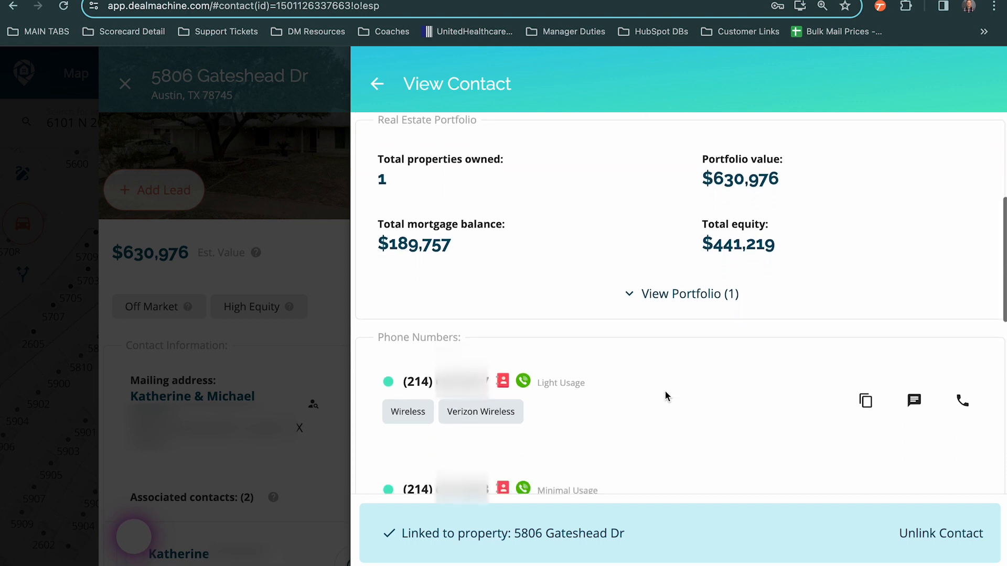
scroll(down, 3)
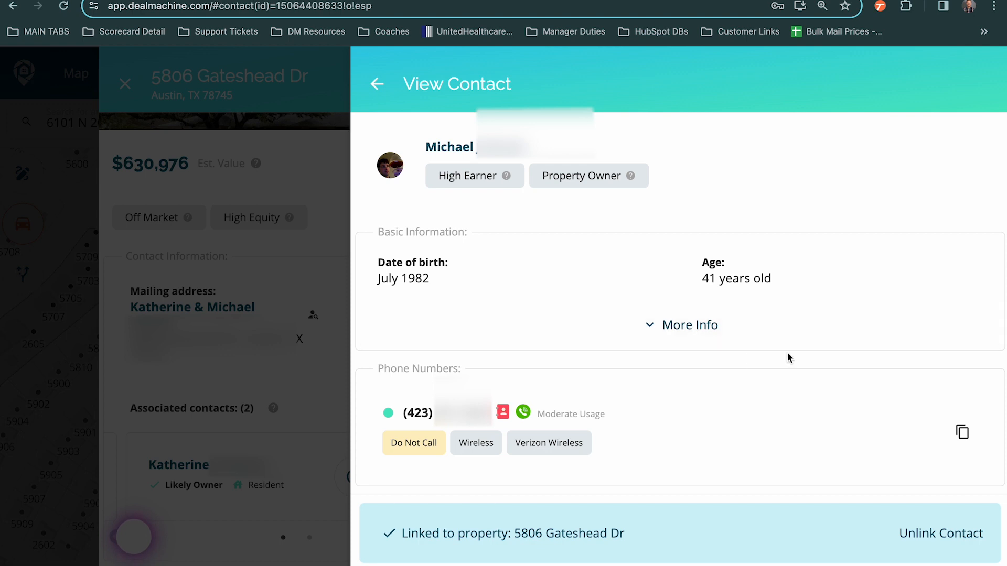
scroll(down, 3)
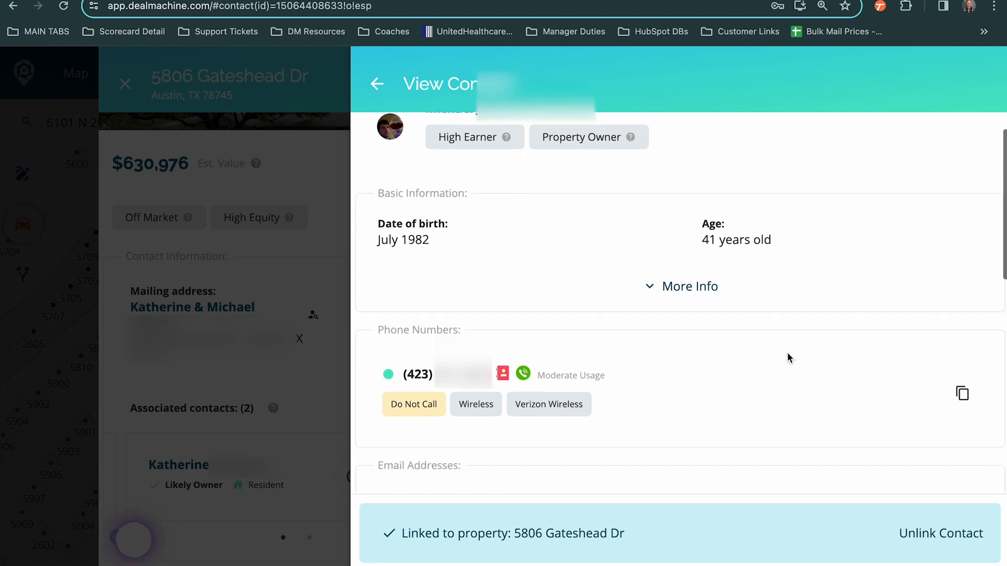
scroll(down, 3)
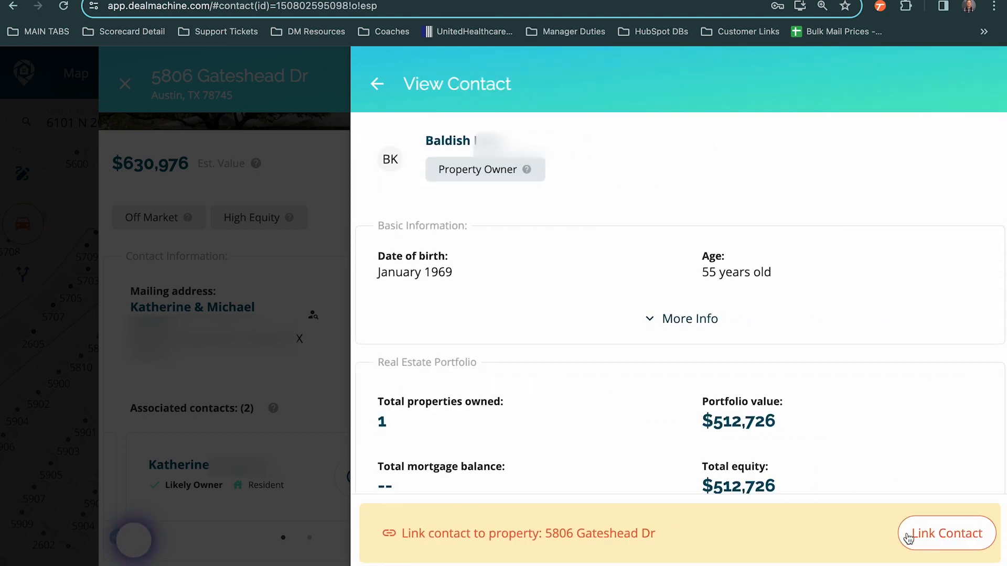
click(947, 533)
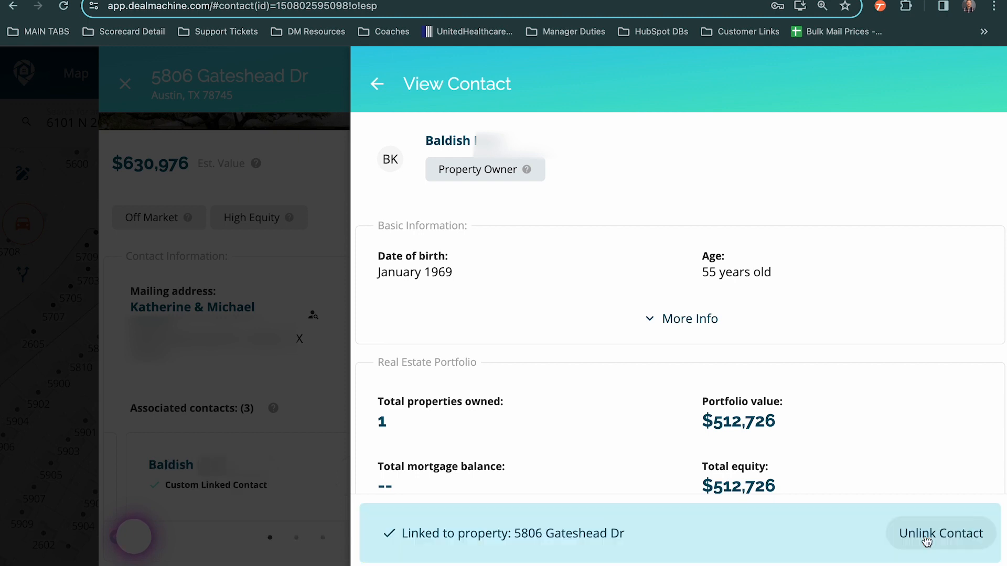